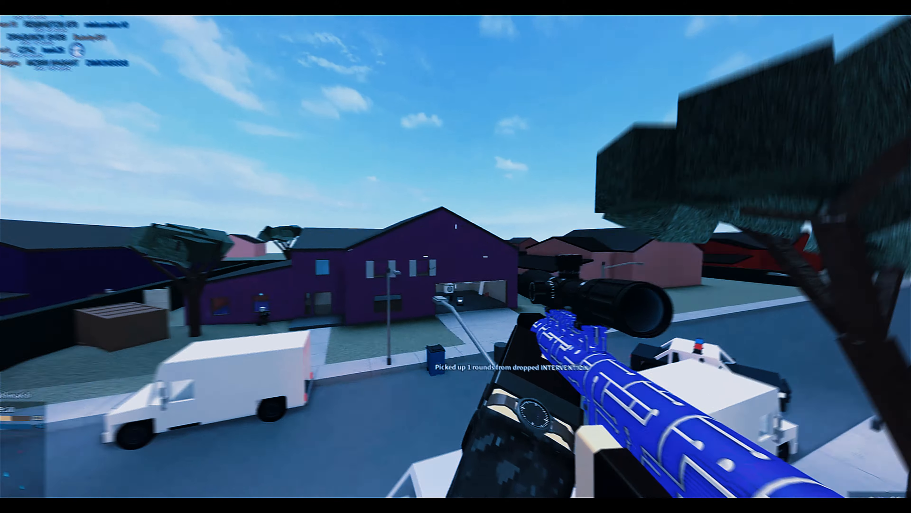
{"action": "mouse_move", "coordinate": [455, 257]}
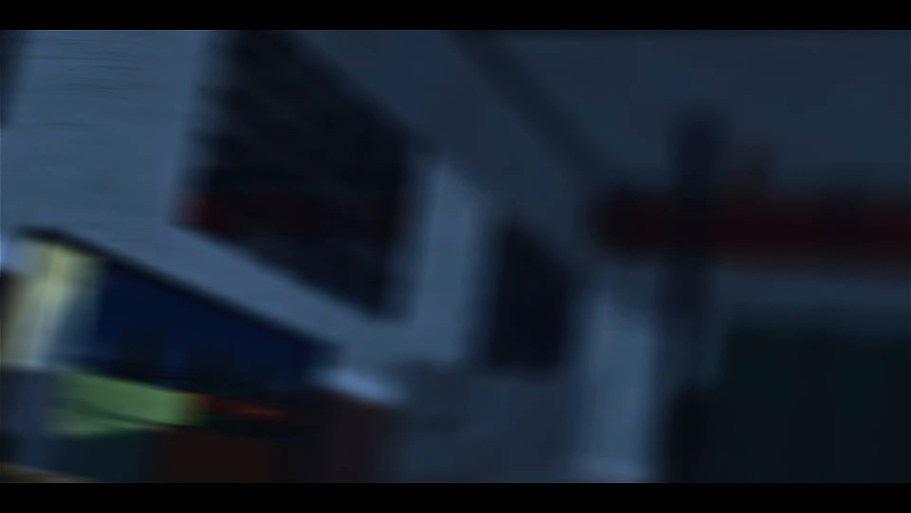